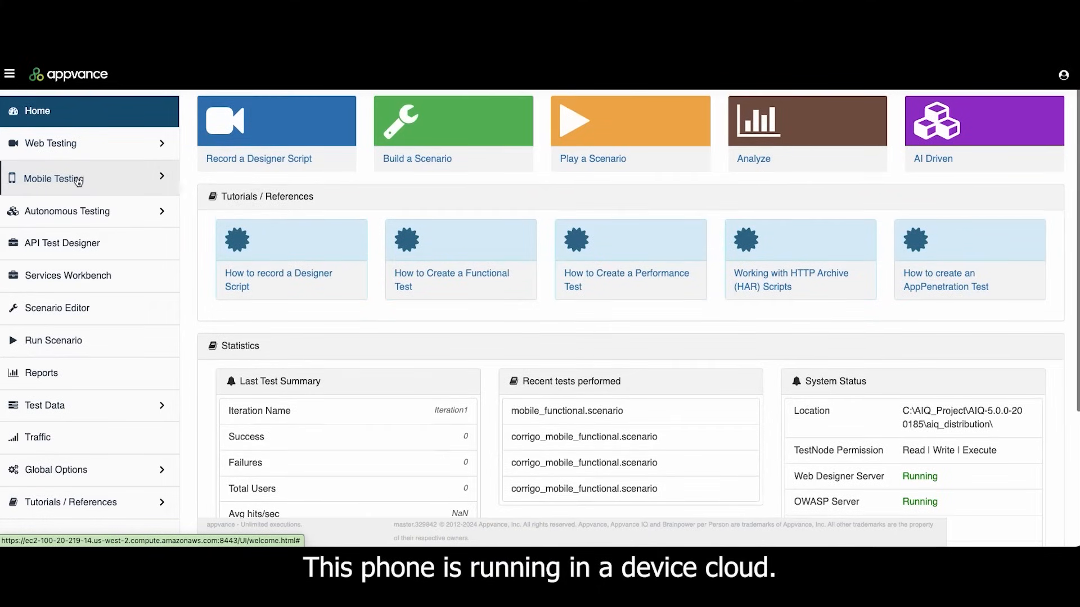
# Open the Mobile Designer from the Mobile Testing menu.
pyautogui.click(59, 178)
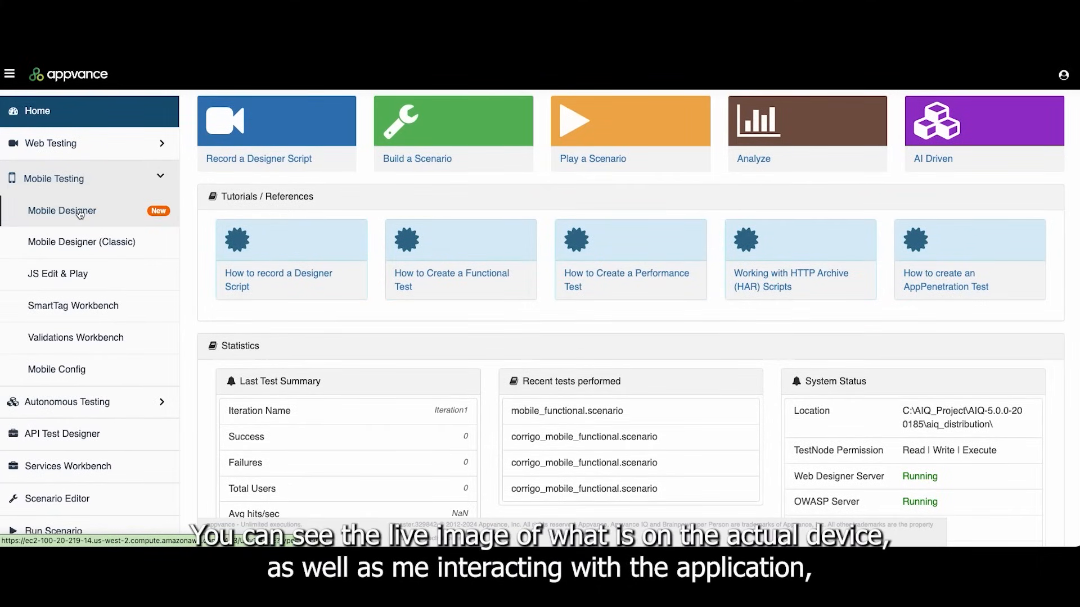
pyautogui.click(73, 211)
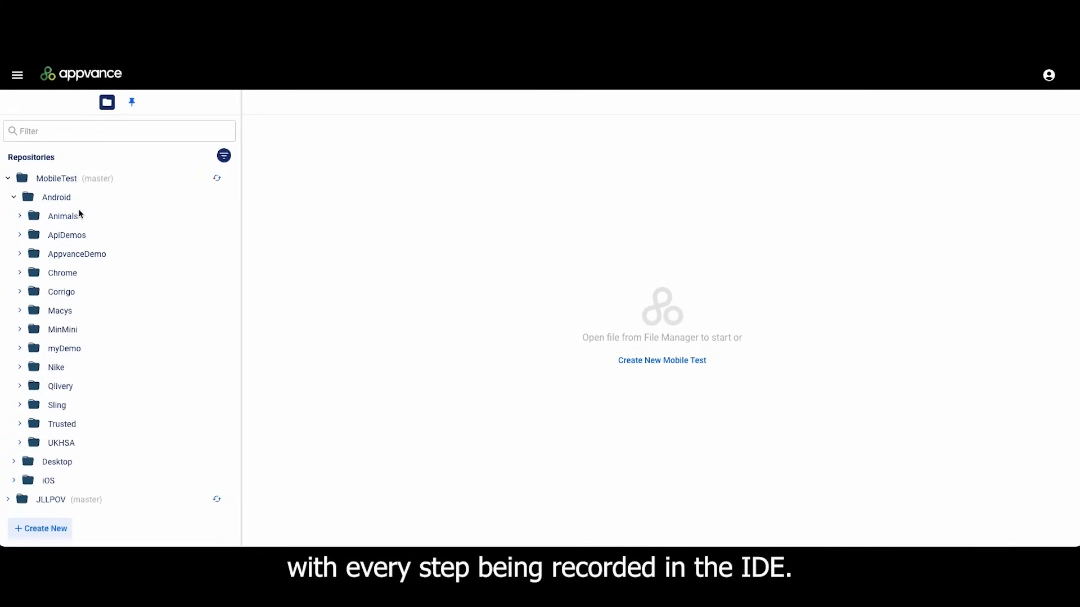
pyautogui.moveTo(65, 308)
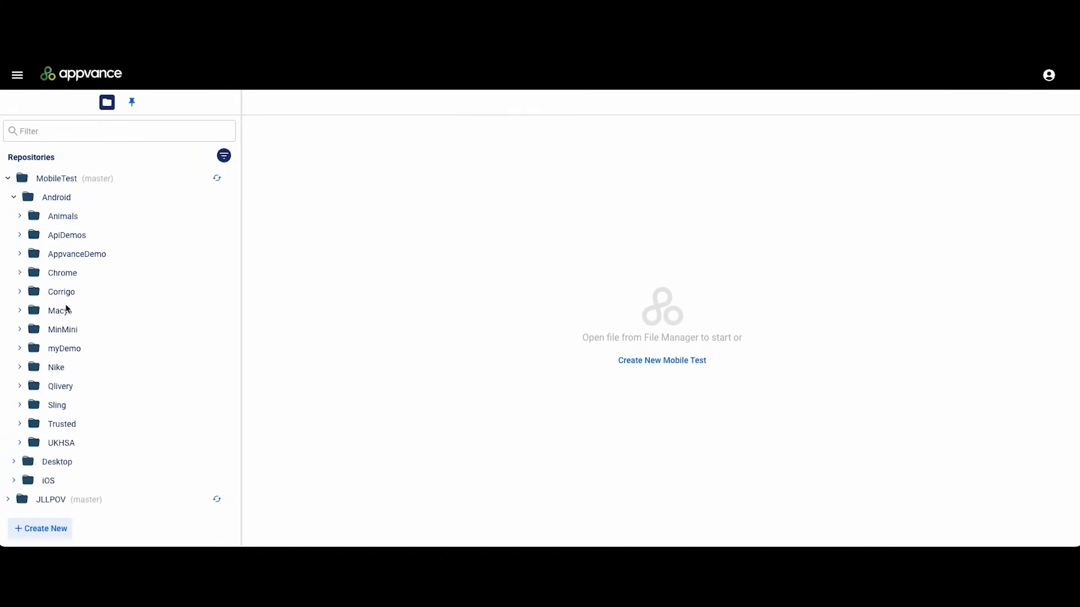
pyautogui.moveTo(65, 311)
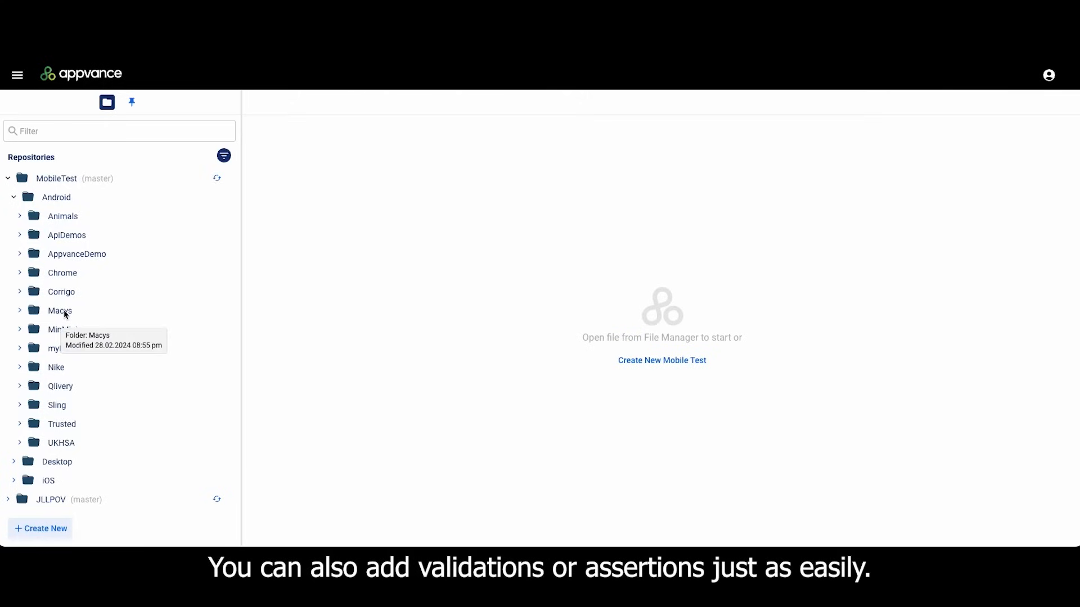
# Open MacysTest1.mds from the Android > Macys folder of the MobileTest repository.
pyautogui.click(59, 310)
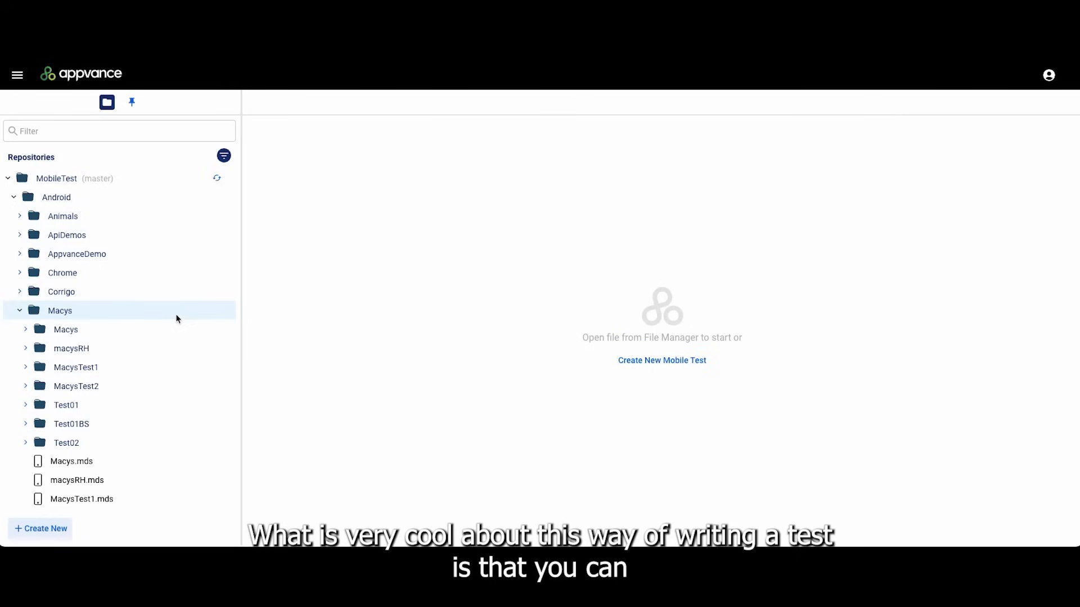
pyautogui.doubleClick(81, 500)
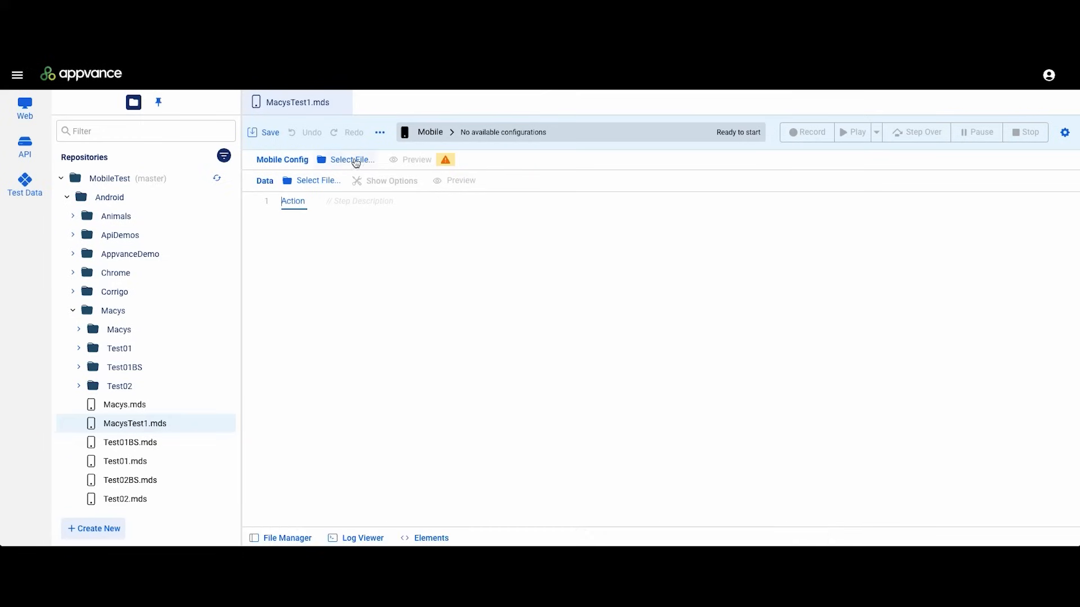
# Attach the MacysAndroid mobile config to MacysTest1.mds and start recording on the cloud device.
pyautogui.click(349, 160)
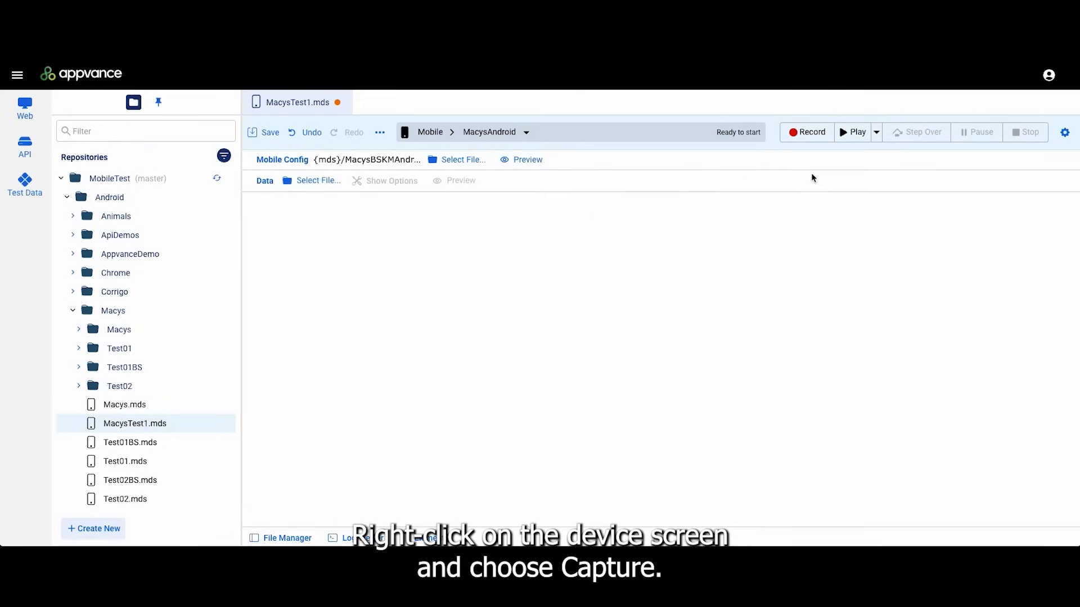
pyautogui.click(807, 132)
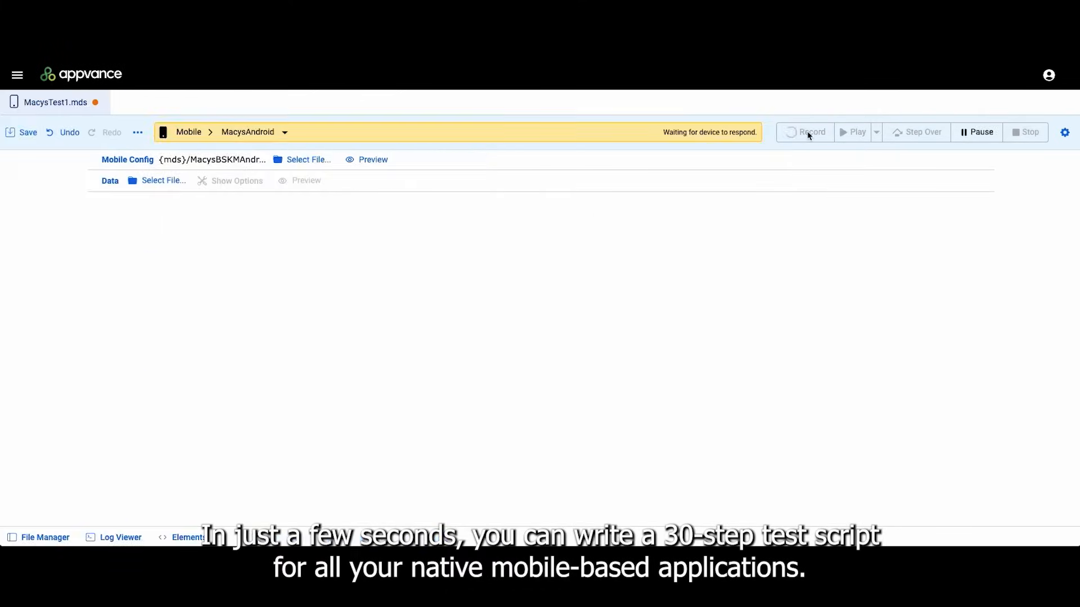
# Record passing the welcome screen, declining location, searching 'women shirts' and opening a shirt result.
pyautogui.click(806, 133)
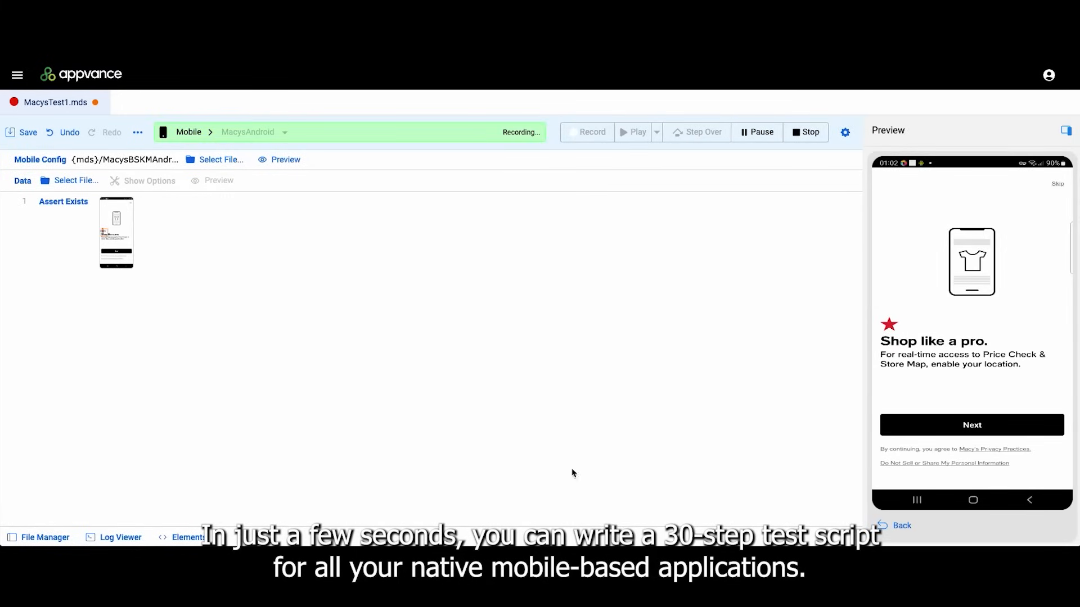
pyautogui.click(972, 425)
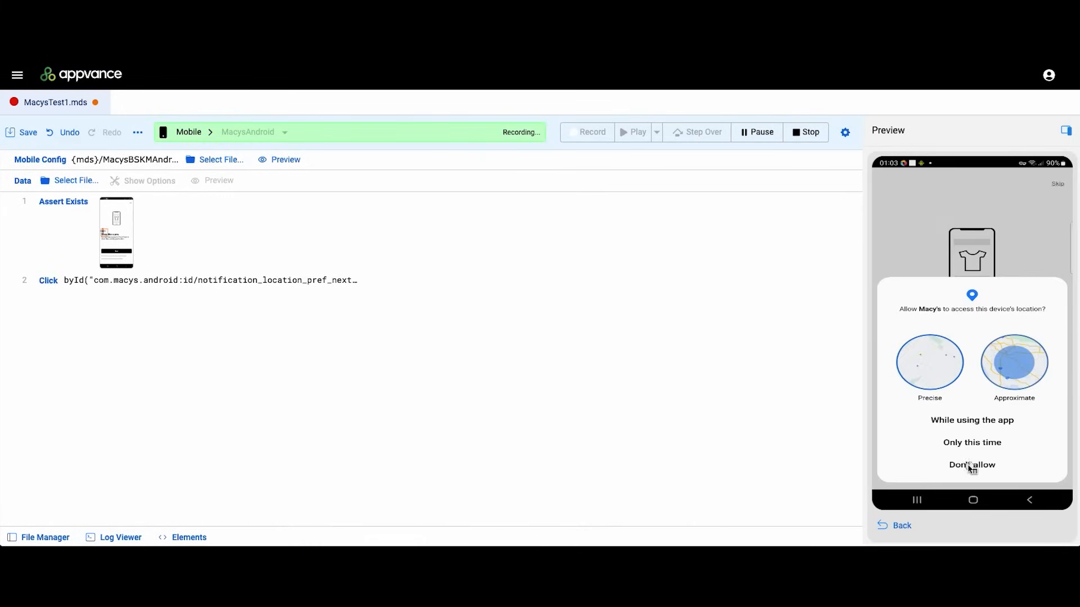
pyautogui.click(972, 465)
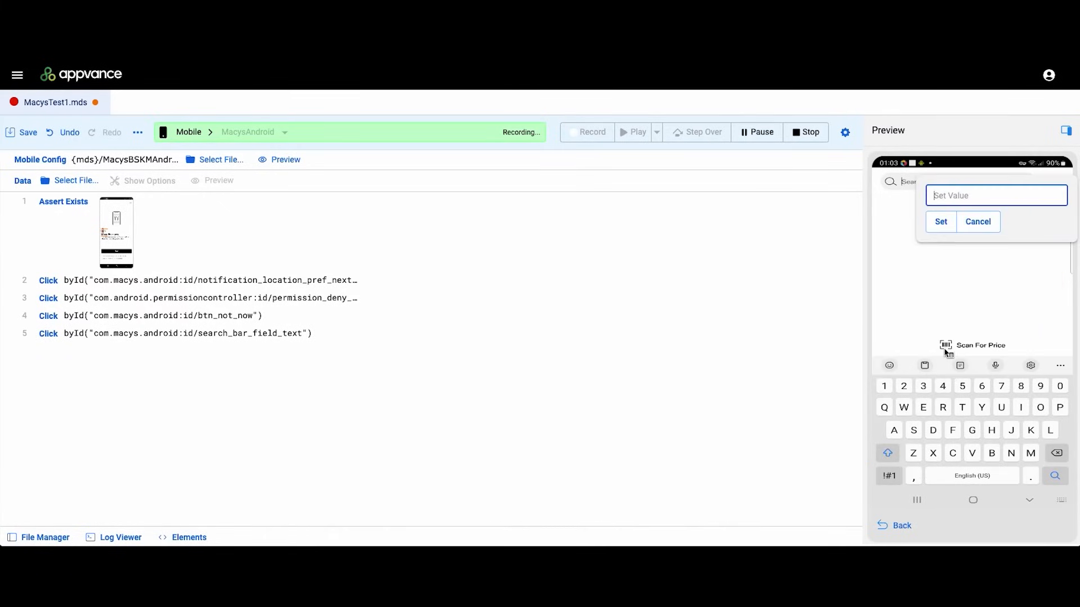
pyautogui.click(978, 222)
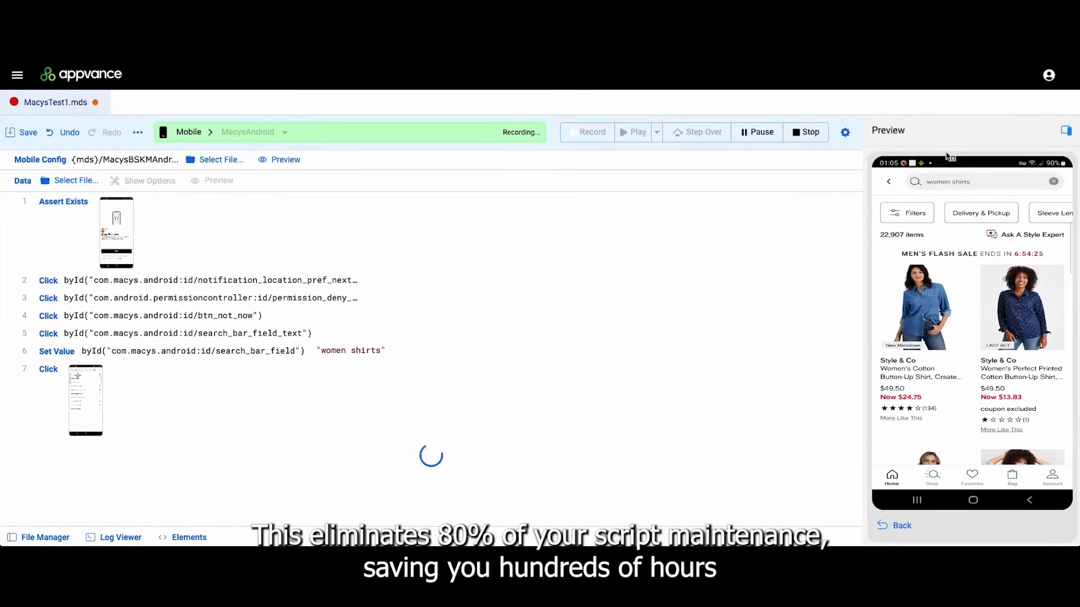
pyautogui.click(920, 307)
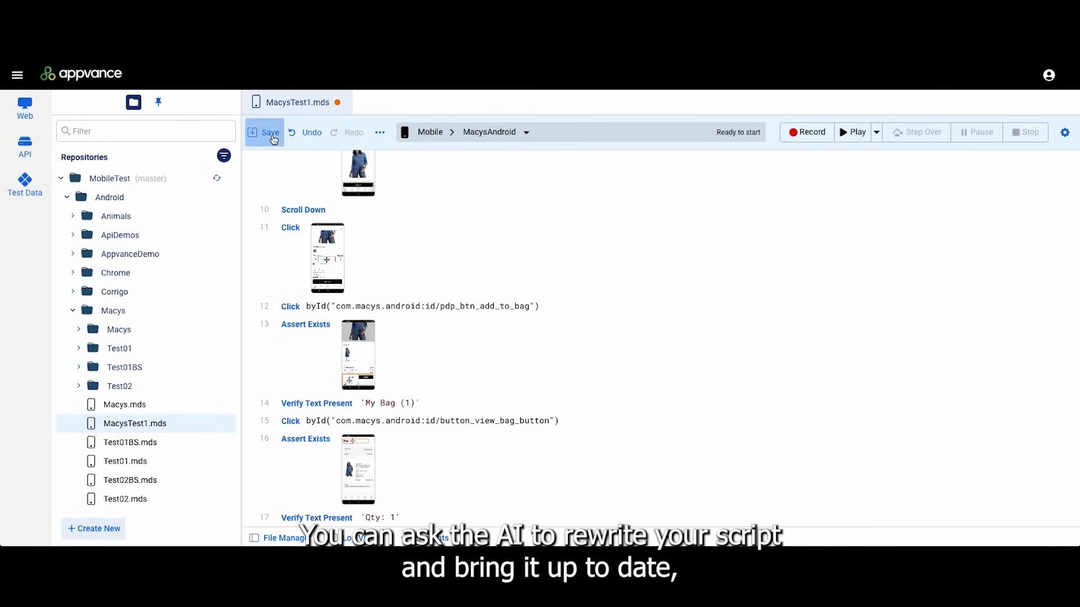
# Save MacysTest1.mds and start playback of the recorded script on the device.
pyautogui.click(263, 133)
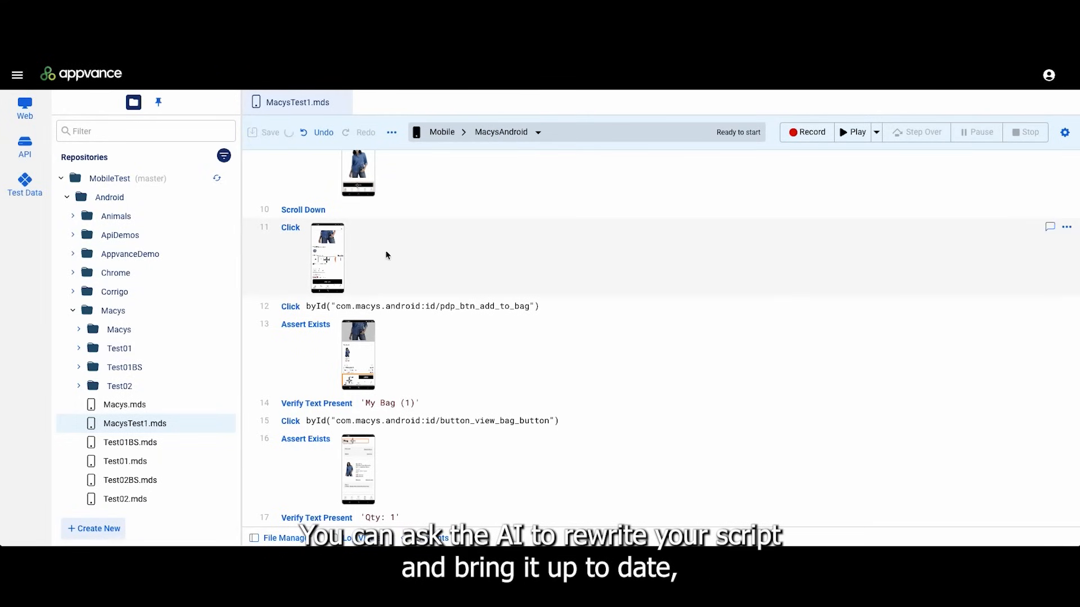
pyautogui.click(423, 306)
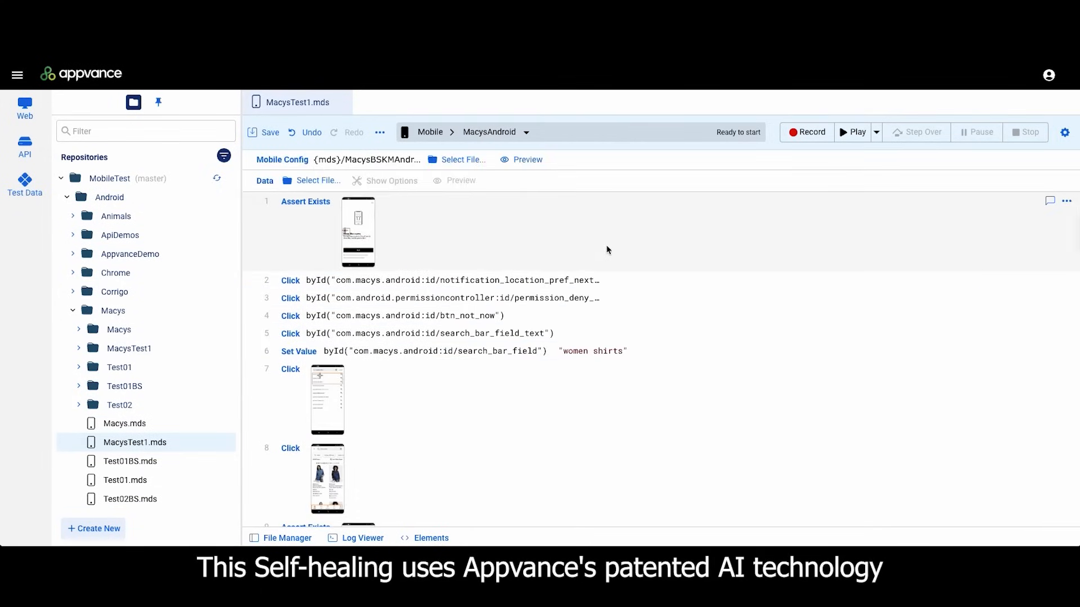
pyautogui.click(853, 132)
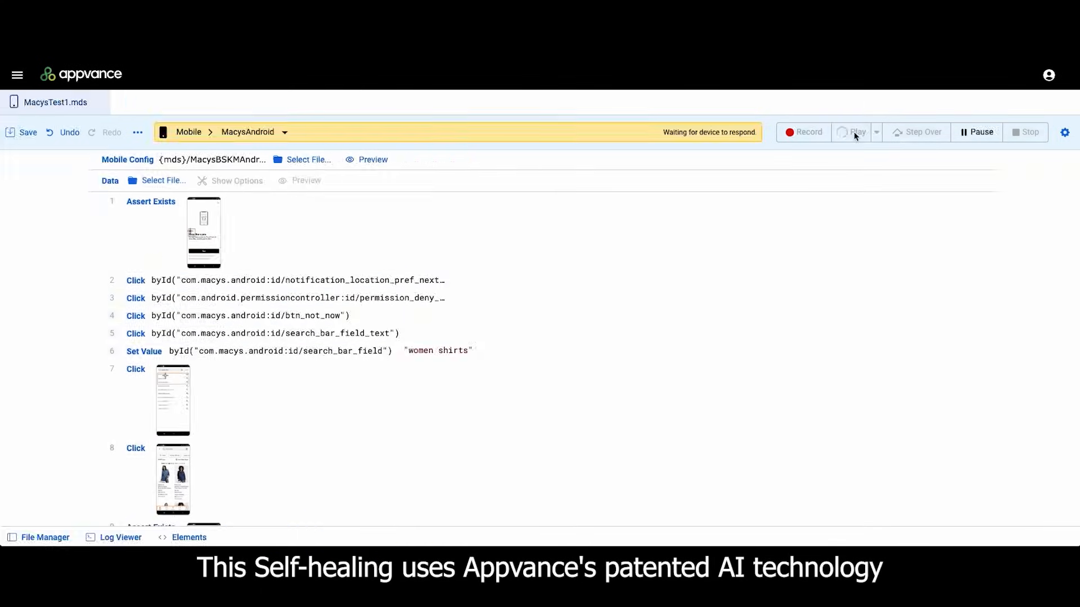
# Watch the Log Viewer as playback passes the search and product-page steps.
pyautogui.click(850, 131)
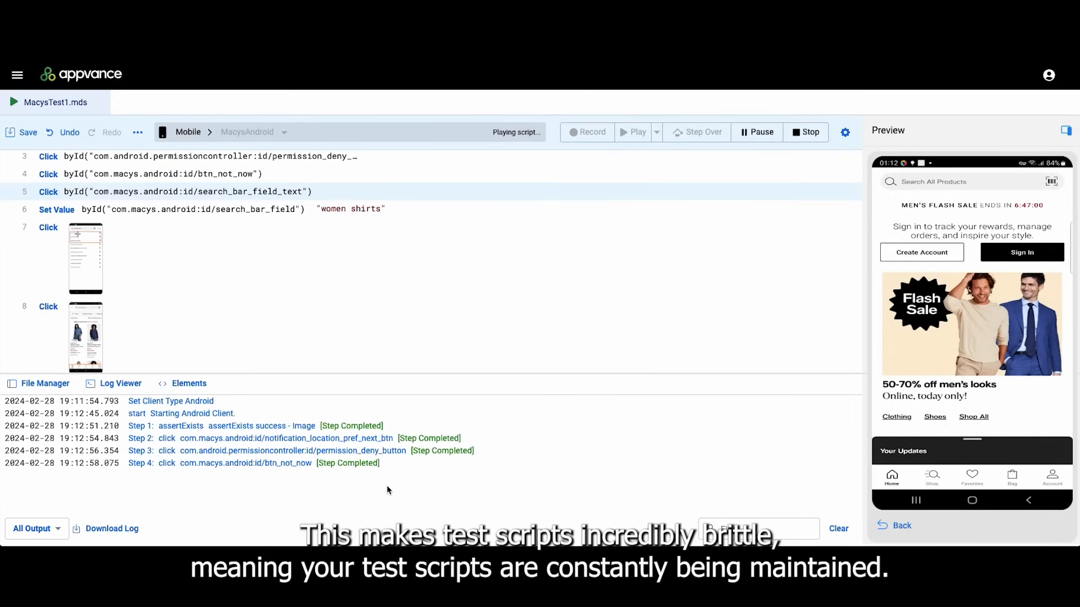
pyautogui.click(947, 182)
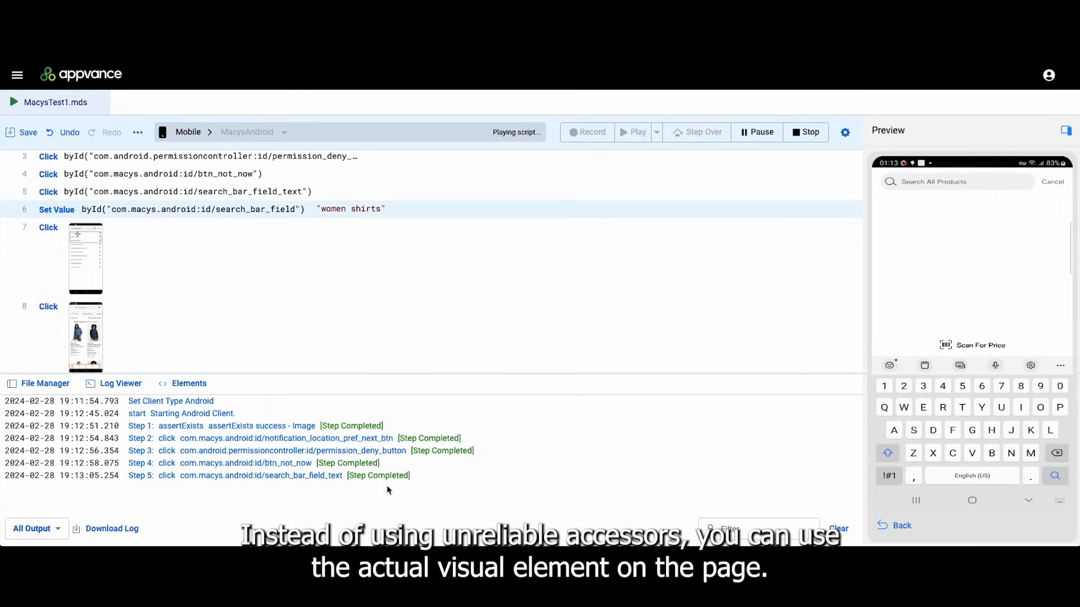
pyautogui.moveTo(385, 479)
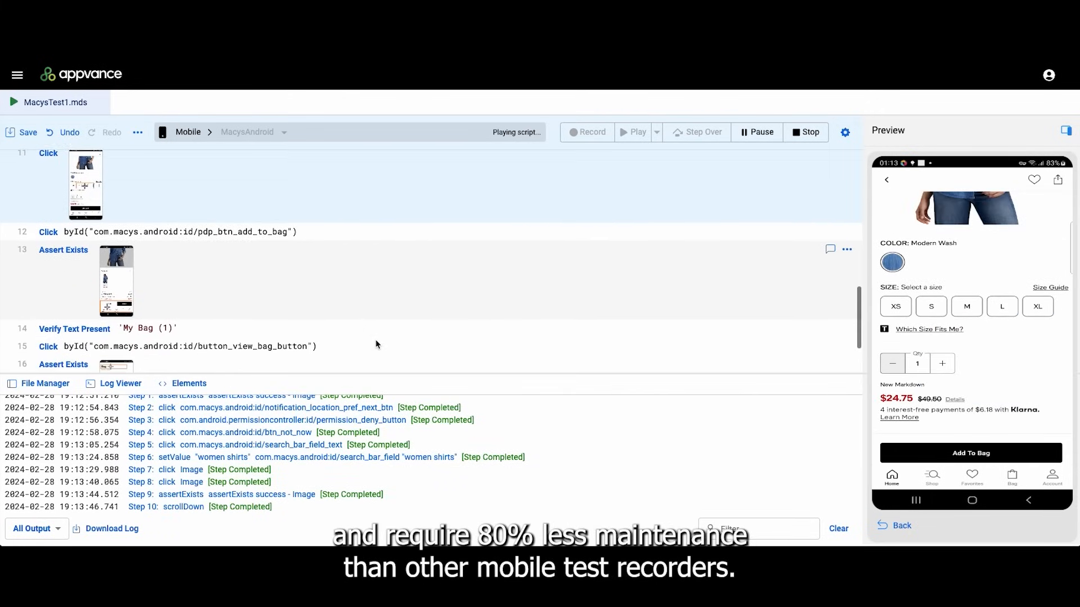
pyautogui.click(966, 306)
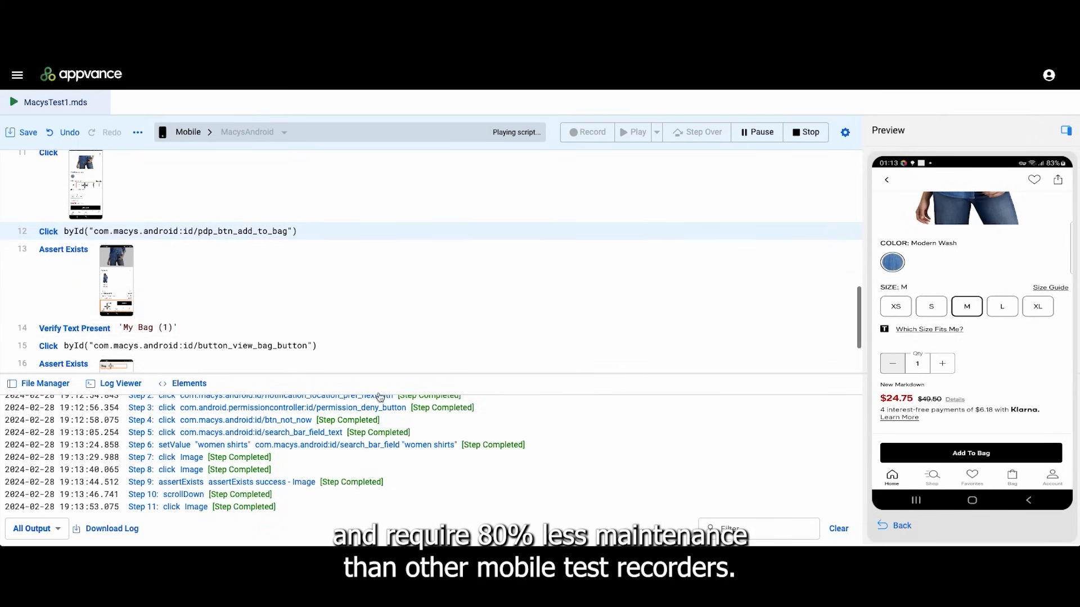